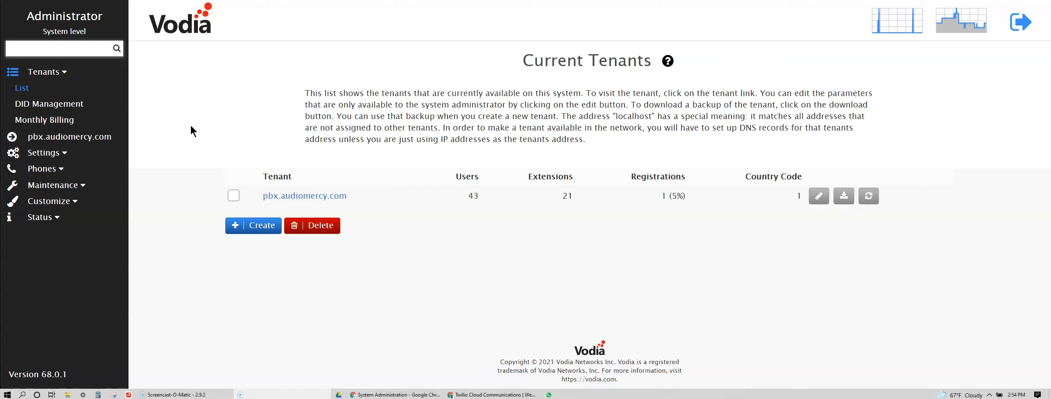
mouse_move(813, 13)
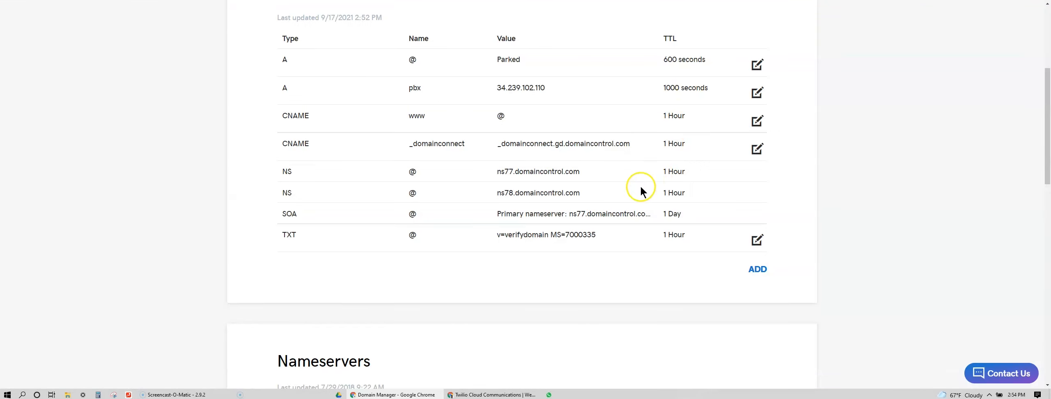
Add a GoDaddy A record for host 'voice' pointing to 34.239.102.110.
scroll(up, 3)
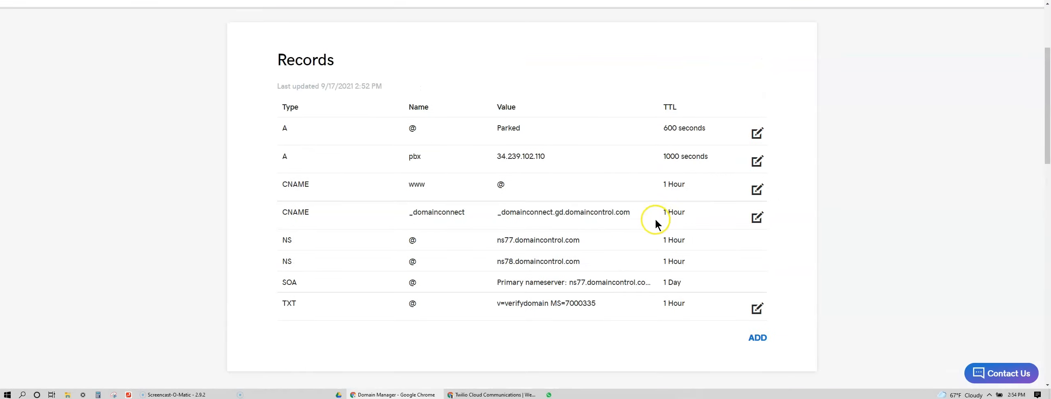
mouse_move(642, 256)
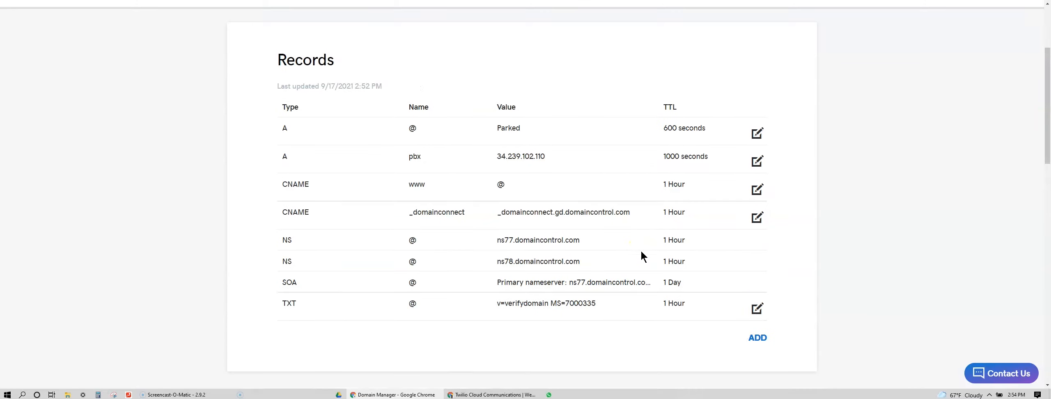
double_click(521, 156)
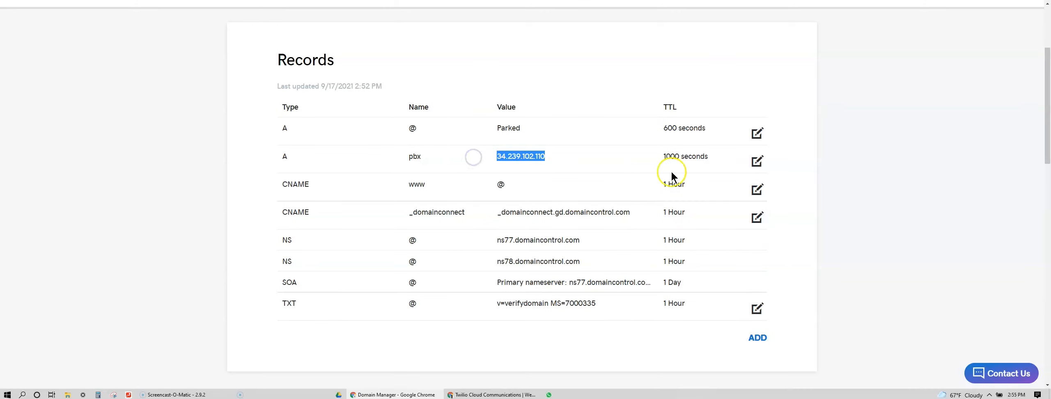
click(757, 338)
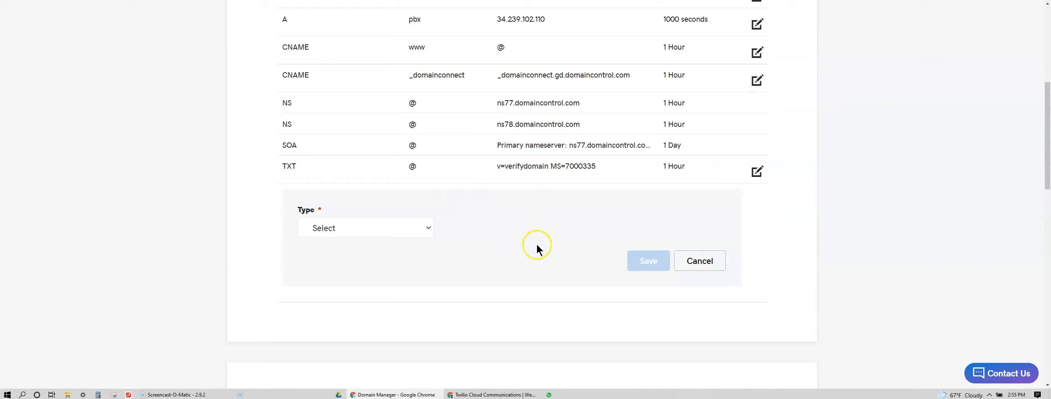
click(365, 227)
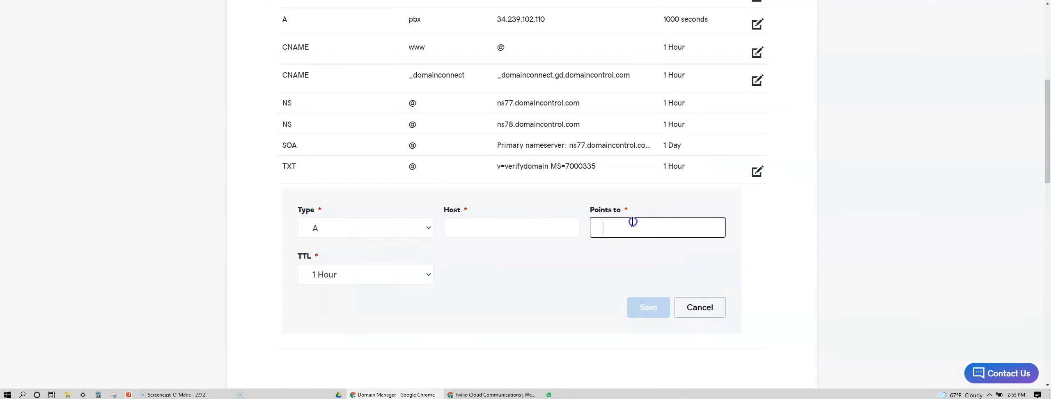
text(34.239.102.110)
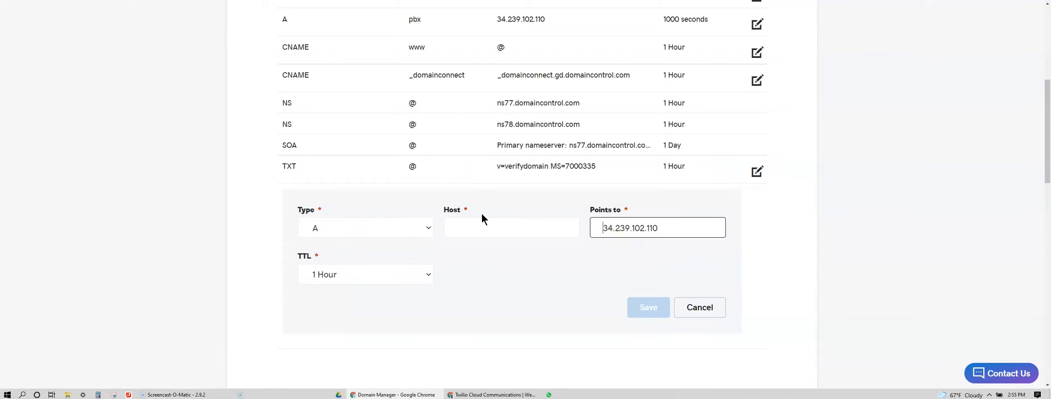
text(voice)
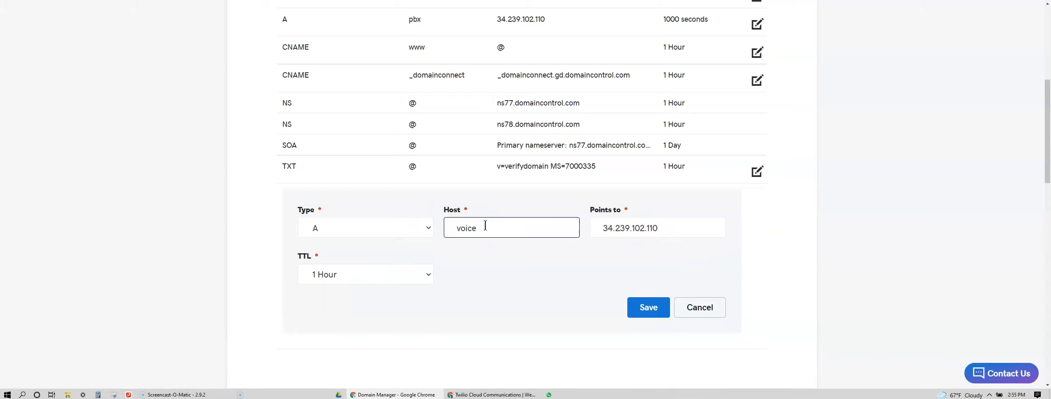
click(648, 307)
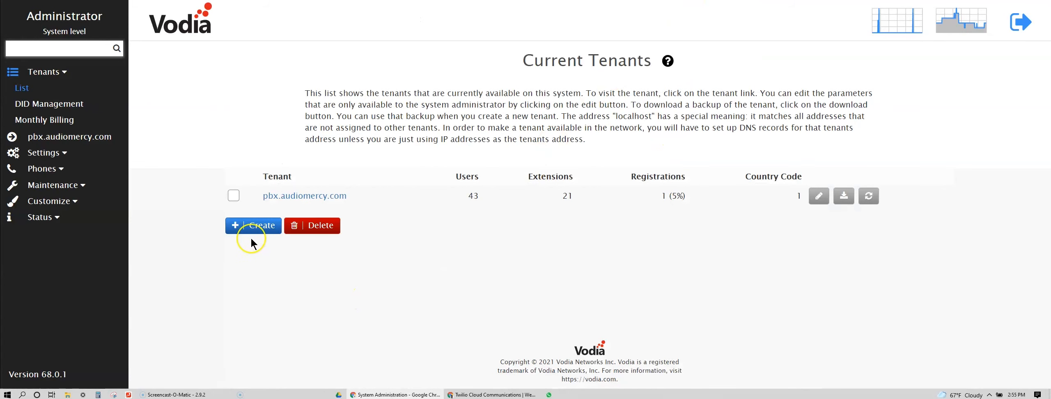
Create a Vodia tenant 'voice' with primary DNS address voice.audiomercy.com.
click(253, 226)
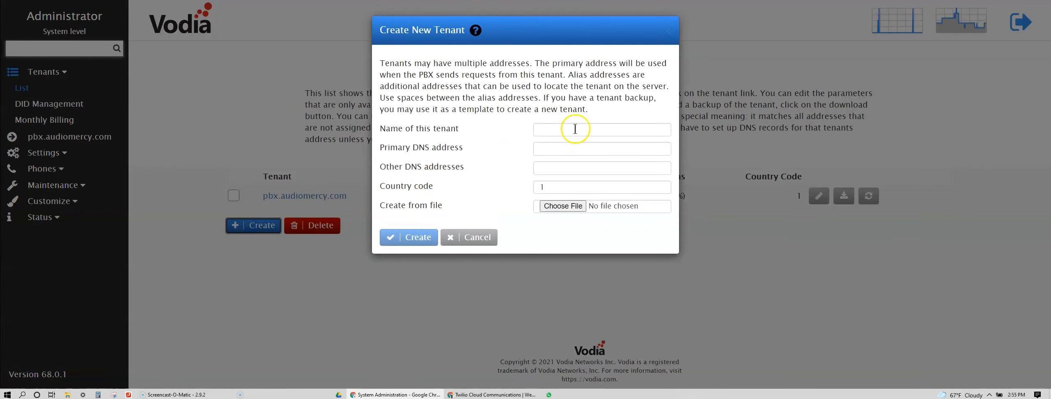
text(voice.)
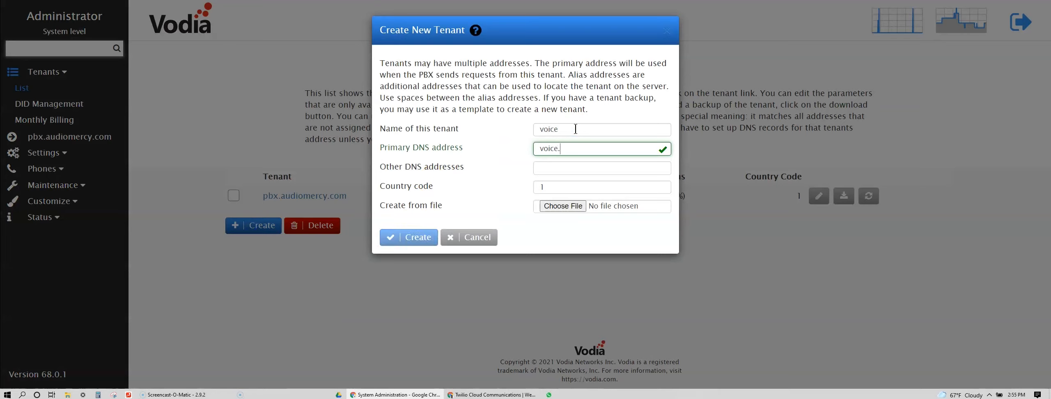
text(a)
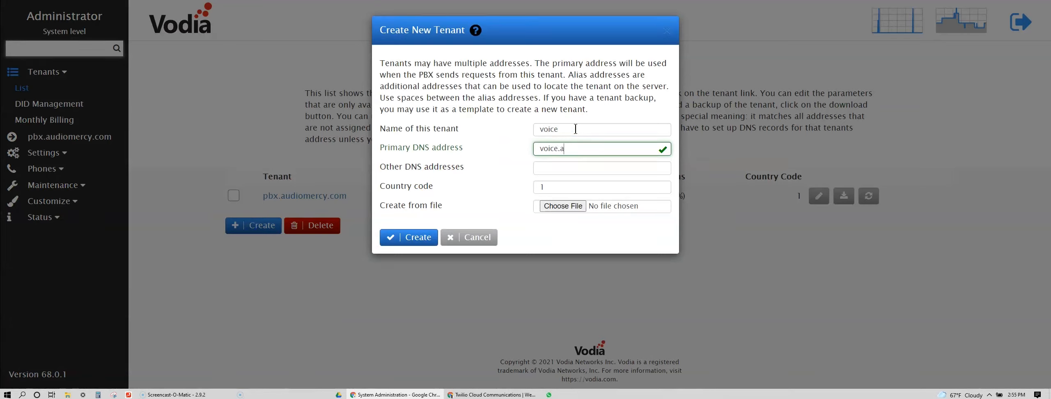
text(udiomercy.com)
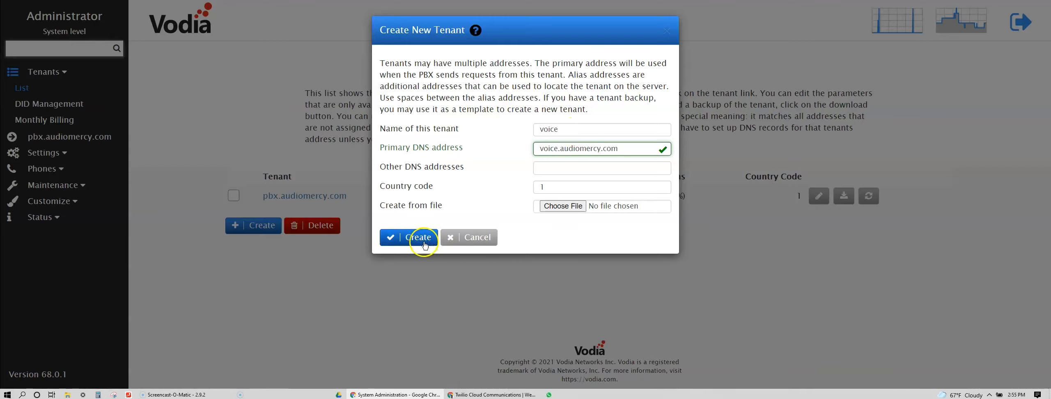
click(409, 237)
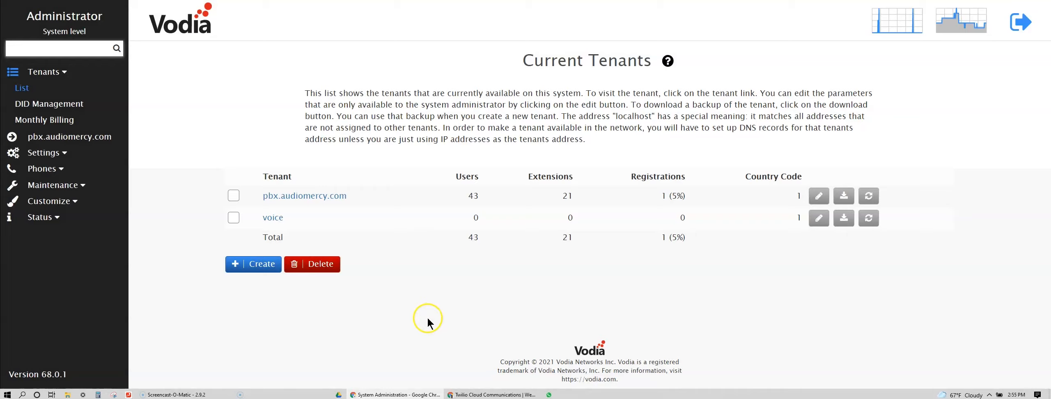
mouse_move(347, 225)
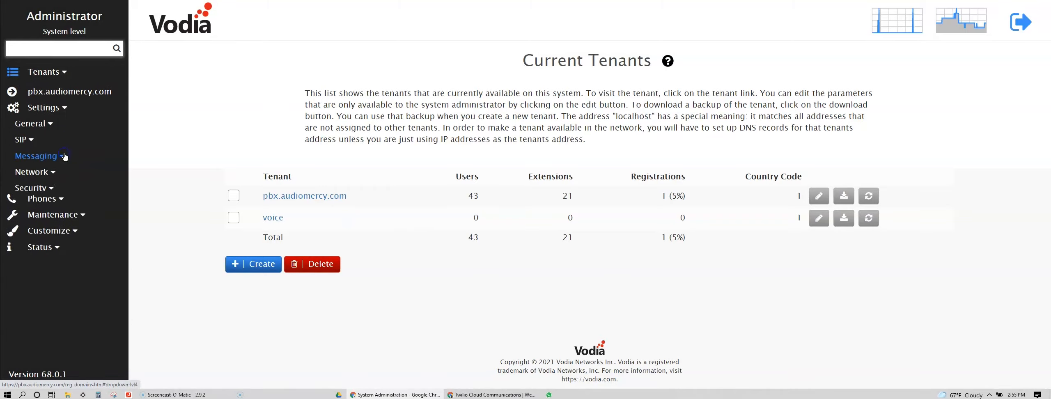
Switch on 'Ignore packets that do not match a domain' in general security settings and save.
click(30, 188)
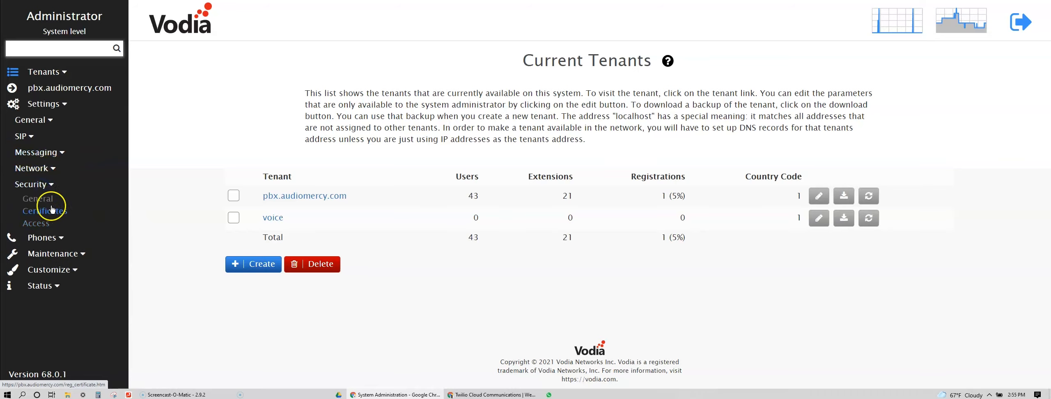
click(37, 198)
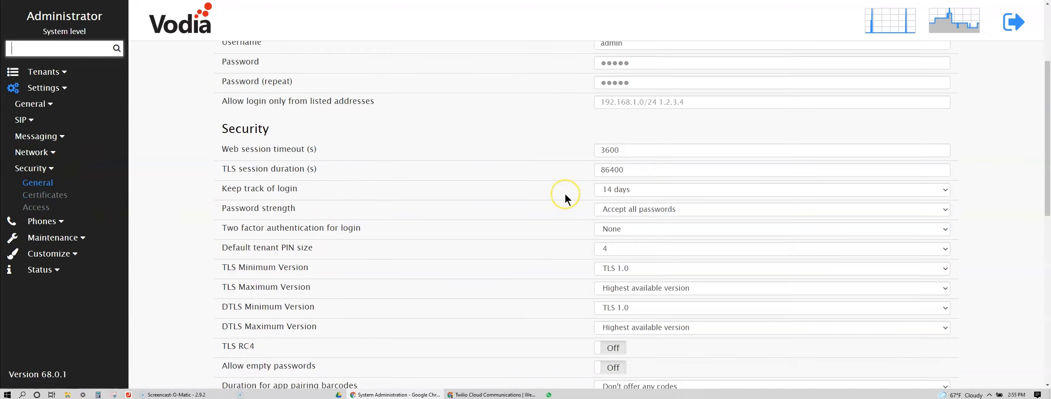
scroll(down, 3)
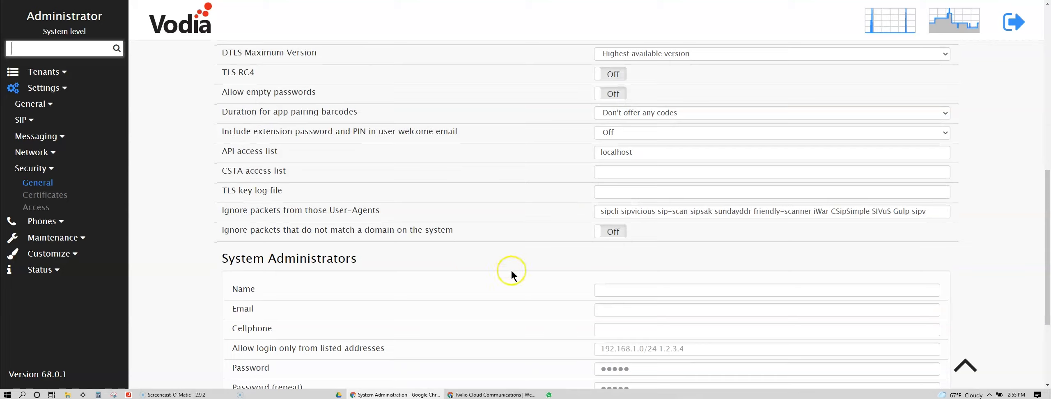
mouse_move(424, 240)
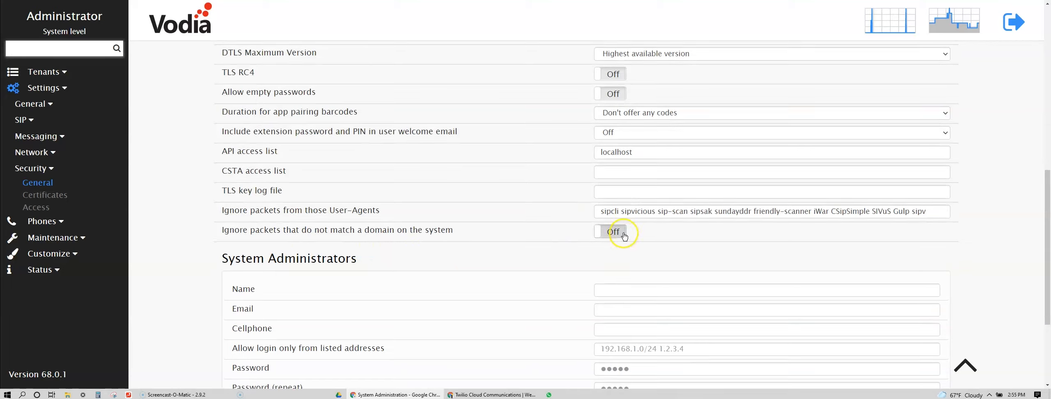
click(610, 231)
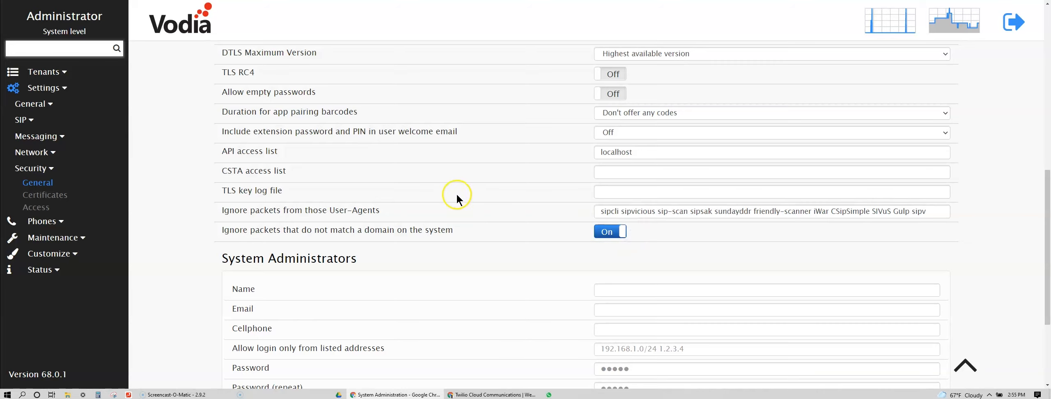
scroll(down, 3)
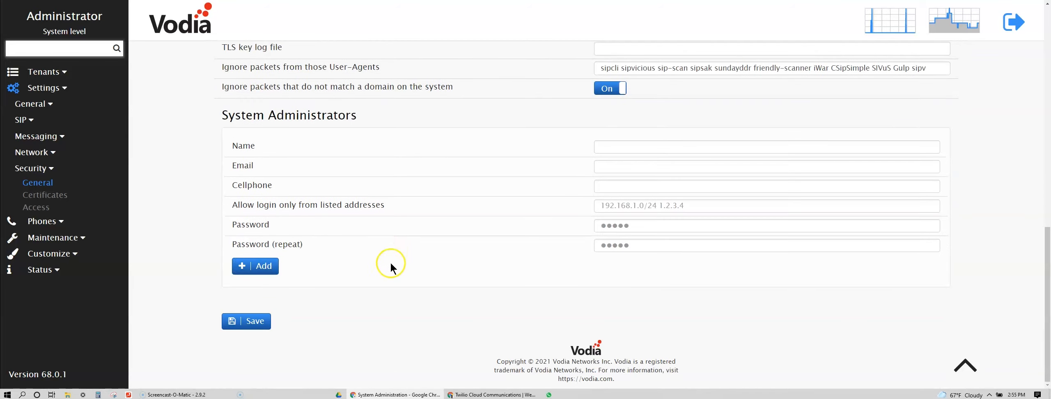
mouse_move(346, 317)
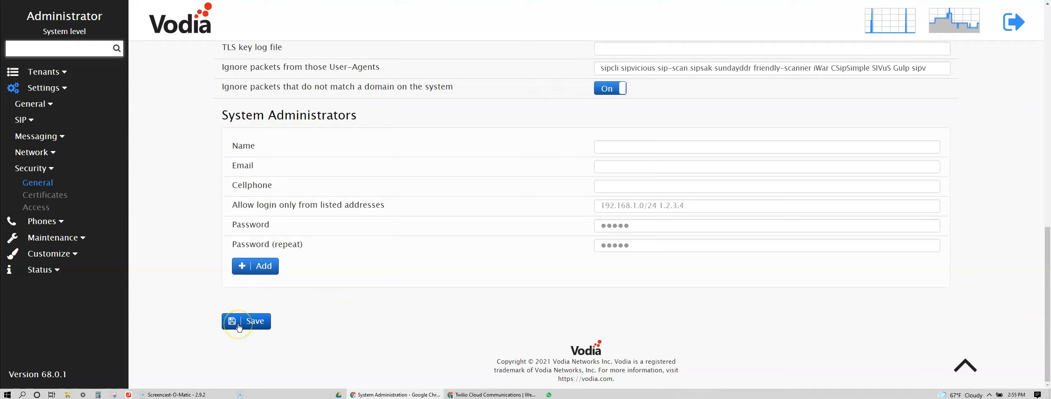
click(246, 321)
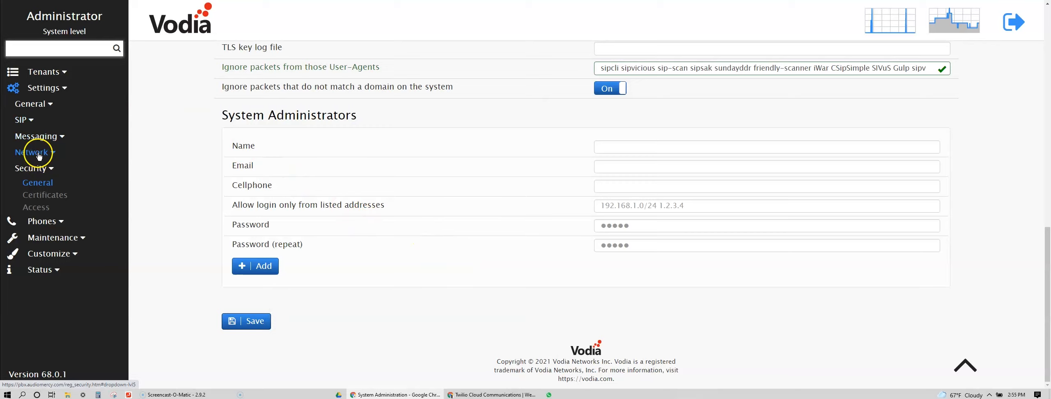
Set Redirect to HTTPS and Use DNS names to On in network ports and save.
click(31, 153)
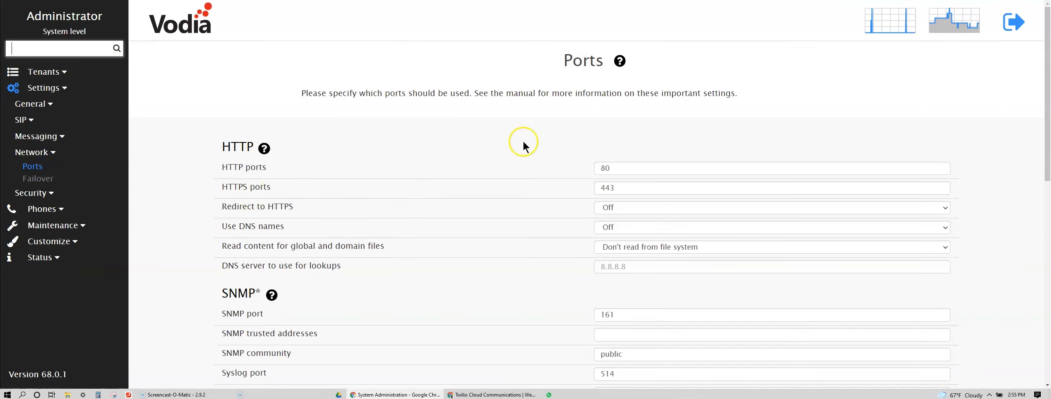
scroll(down, 3)
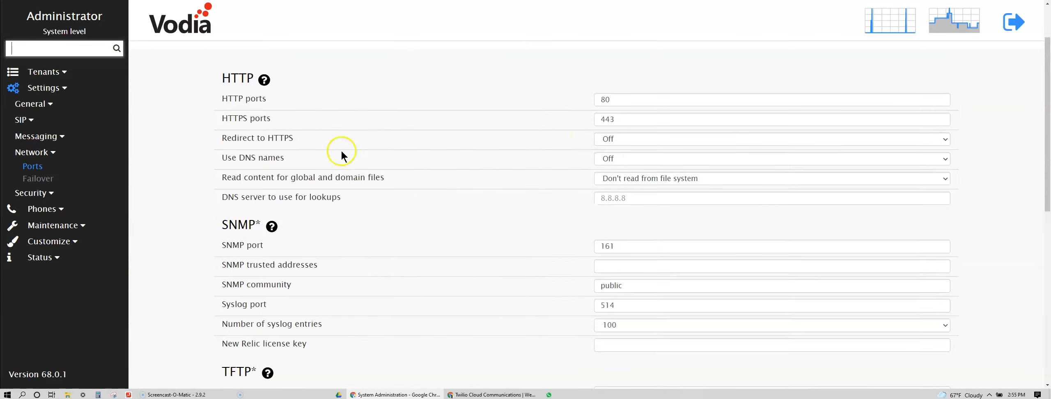
click(772, 139)
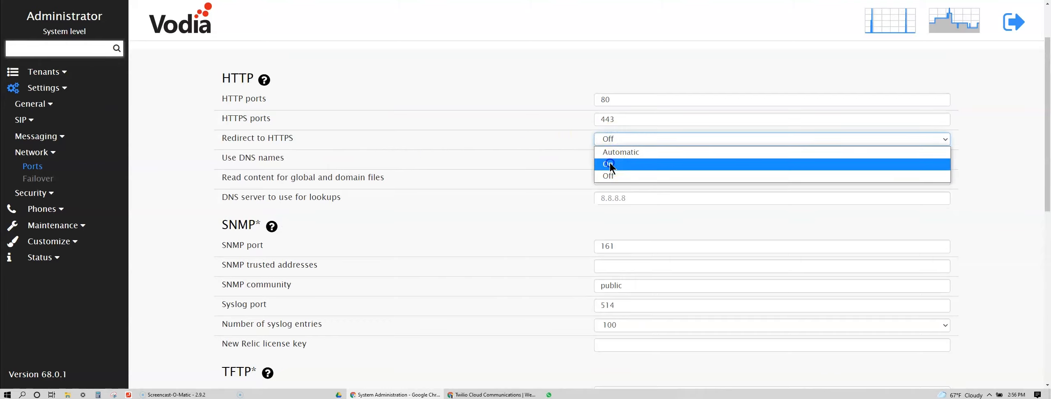
click(608, 165)
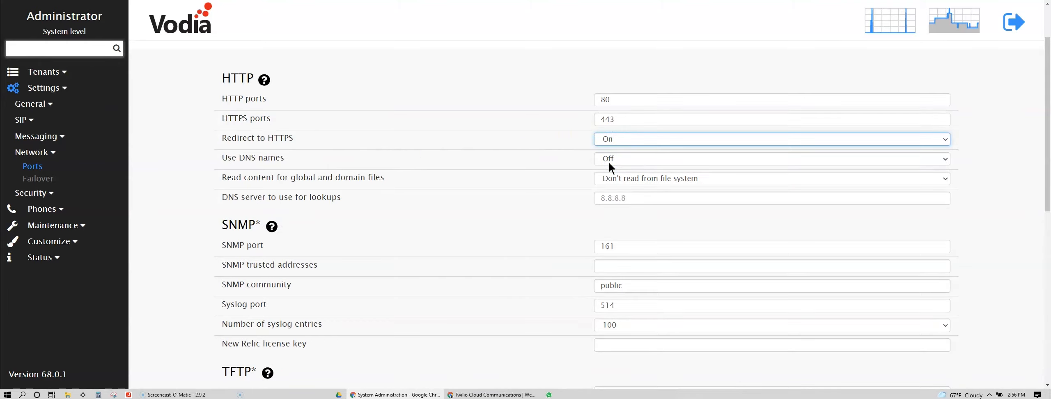
click(772, 159)
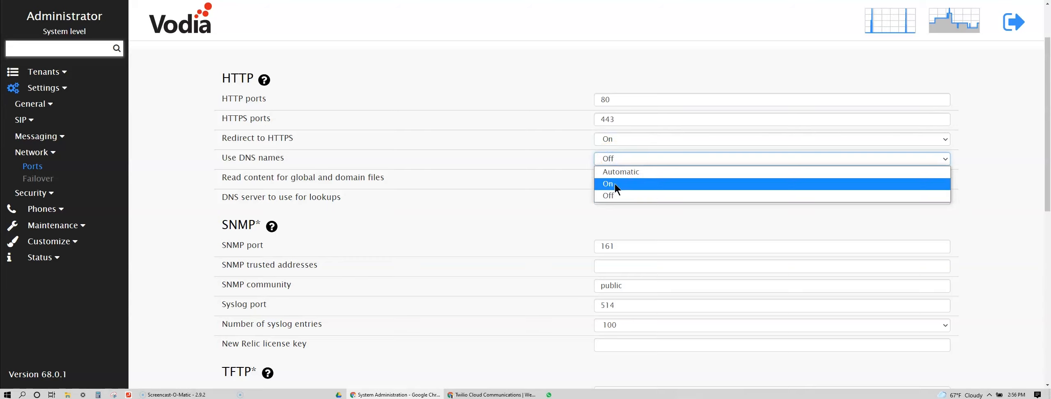
click(609, 184)
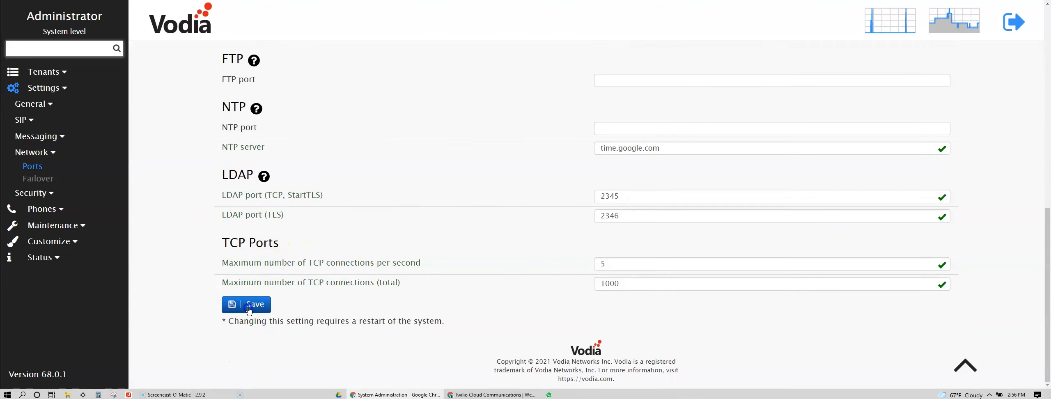
click(246, 304)
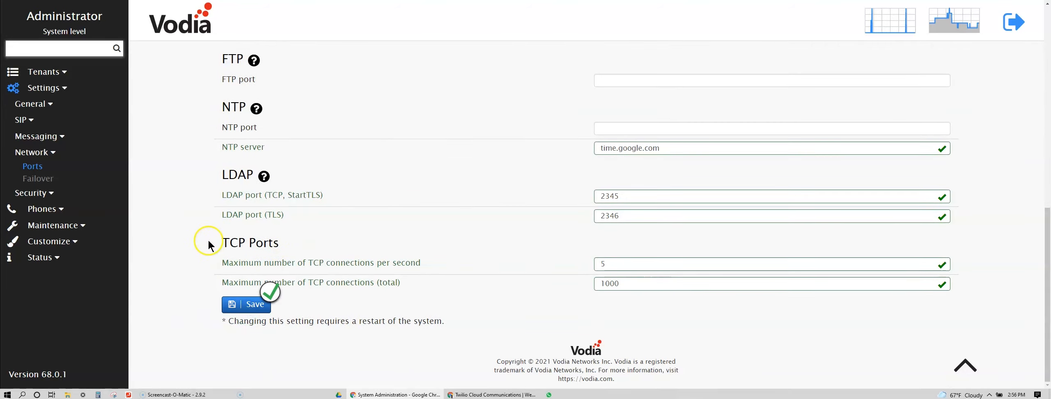
click(29, 193)
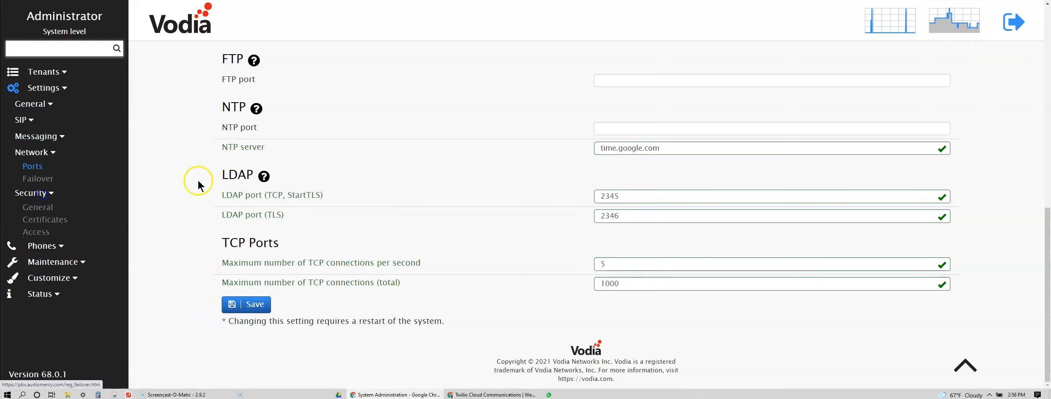
mouse_move(45, 219)
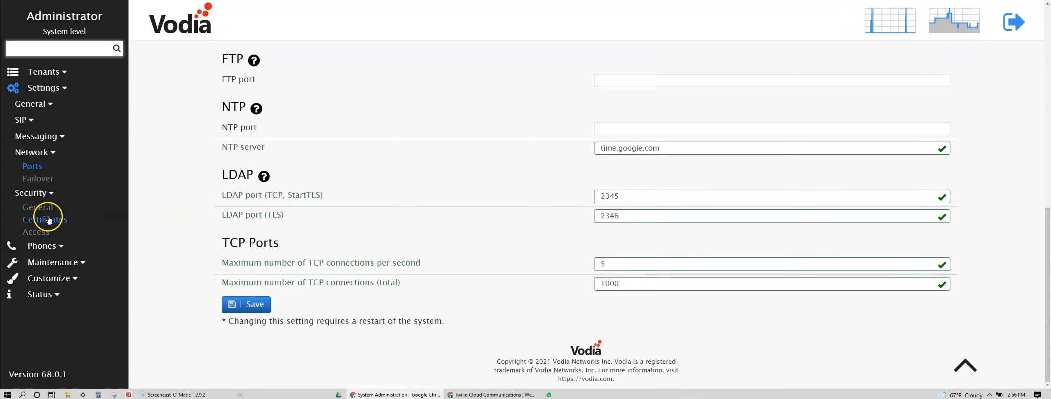
Open the Certificates tab and select the voice.audiomercy.com certificate subject.
click(44, 220)
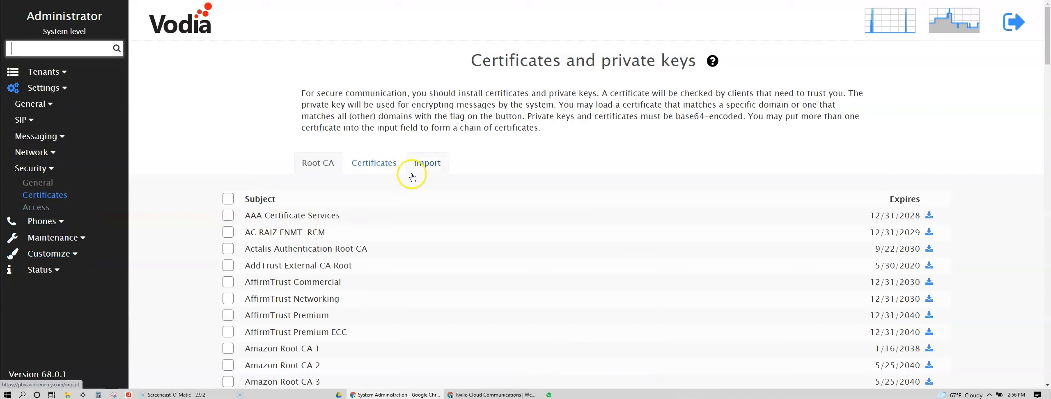
click(373, 162)
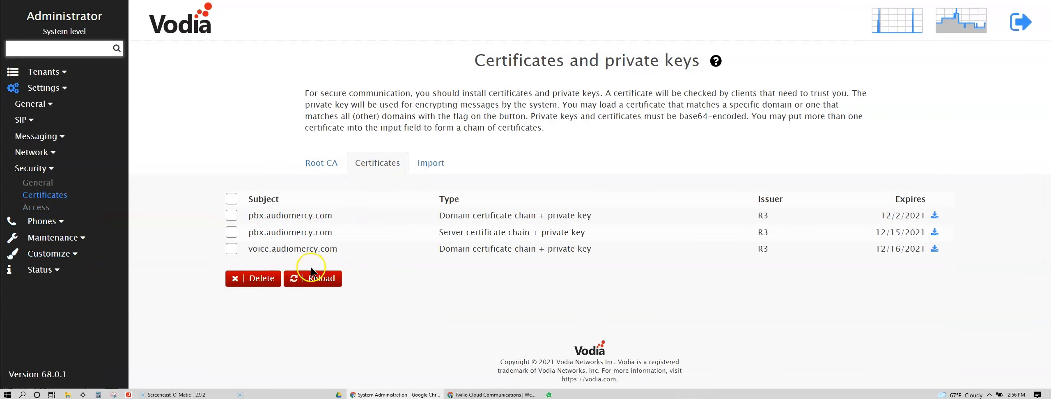
double_click(292, 249)
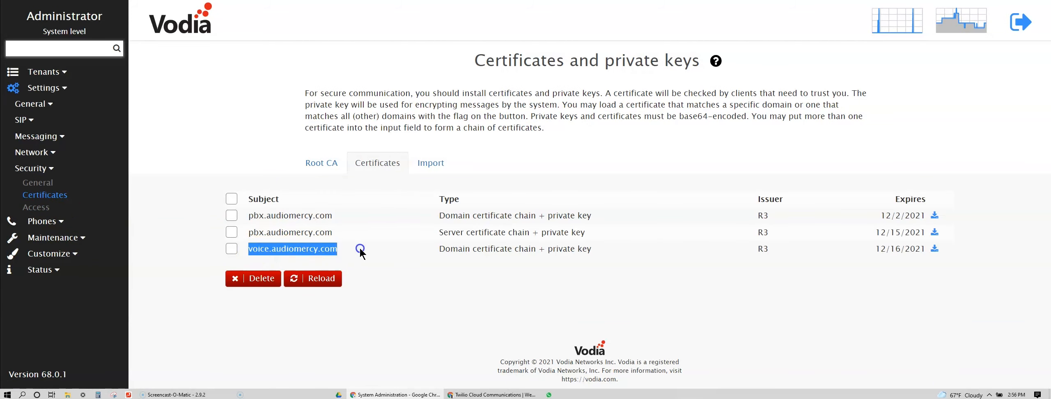
mouse_move(641, 255)
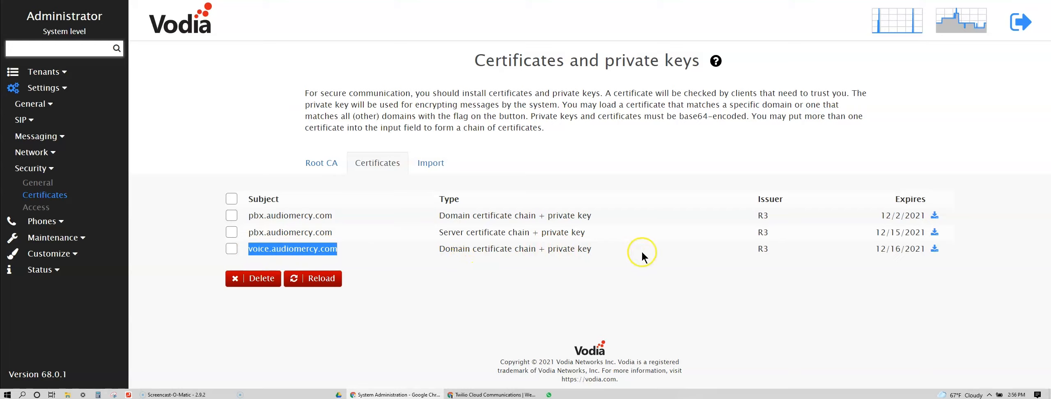
mouse_move(798, 265)
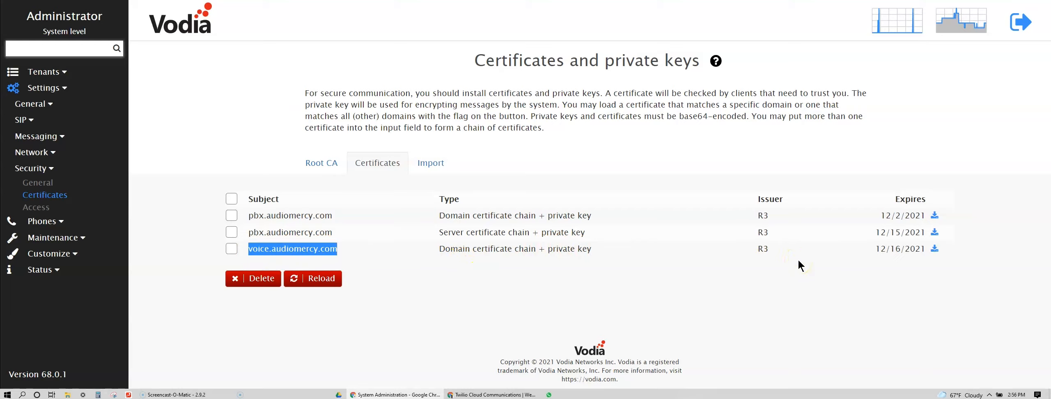
mouse_move(895, 255)
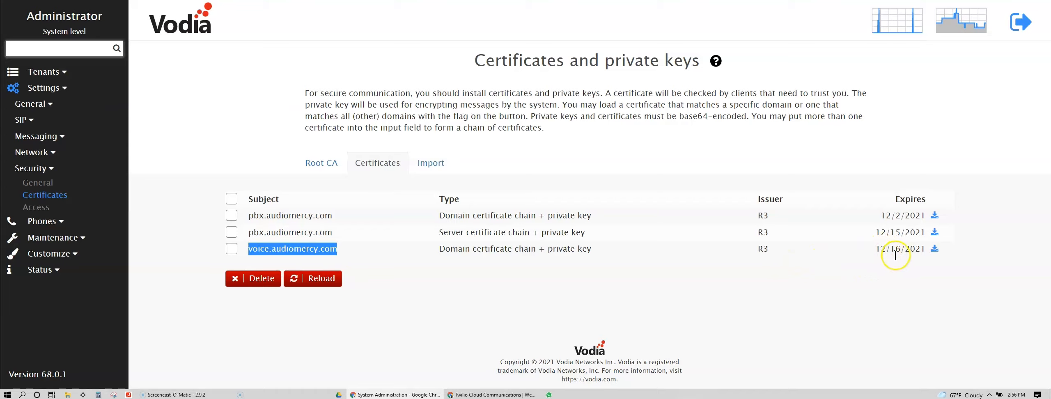
mouse_move(921, 261)
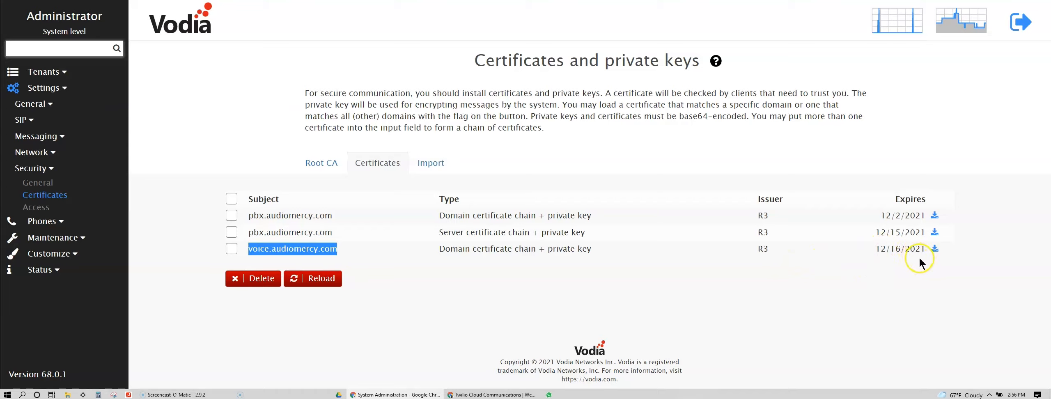
mouse_move(609, 258)
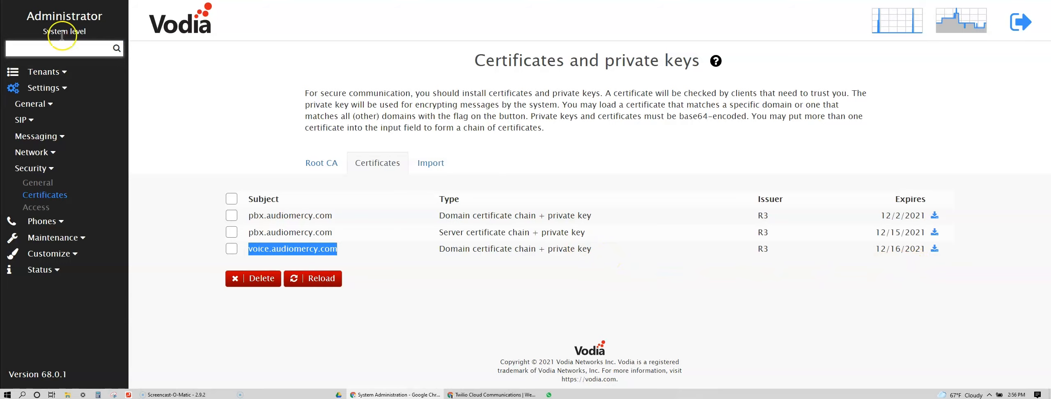
Rename the voice tenant to voice.audiomercy.com, save, and return to the tenant list.
click(42, 71)
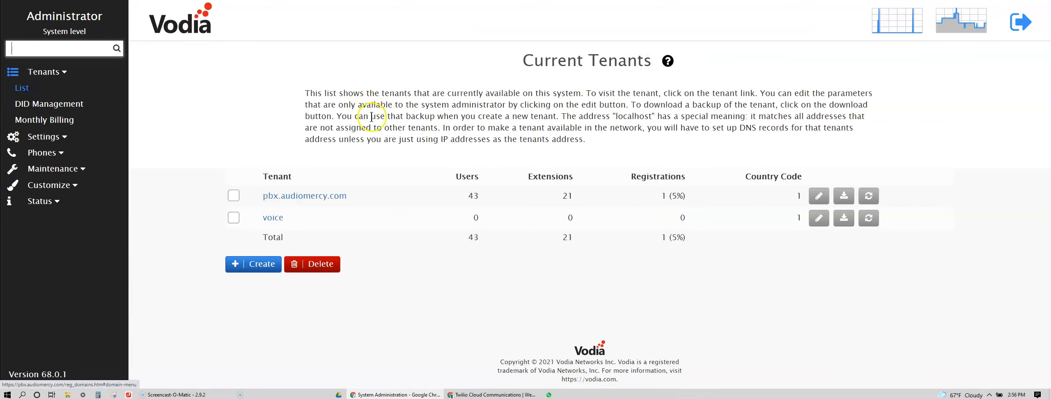
click(818, 218)
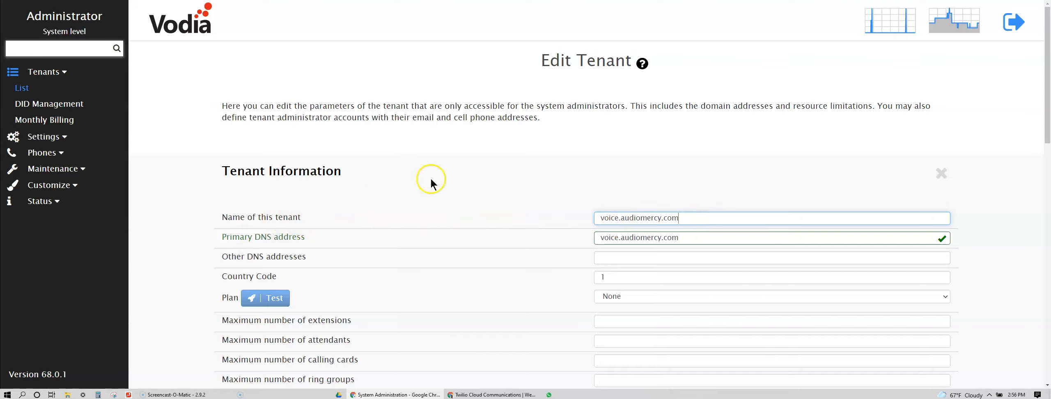
mouse_move(534, 190)
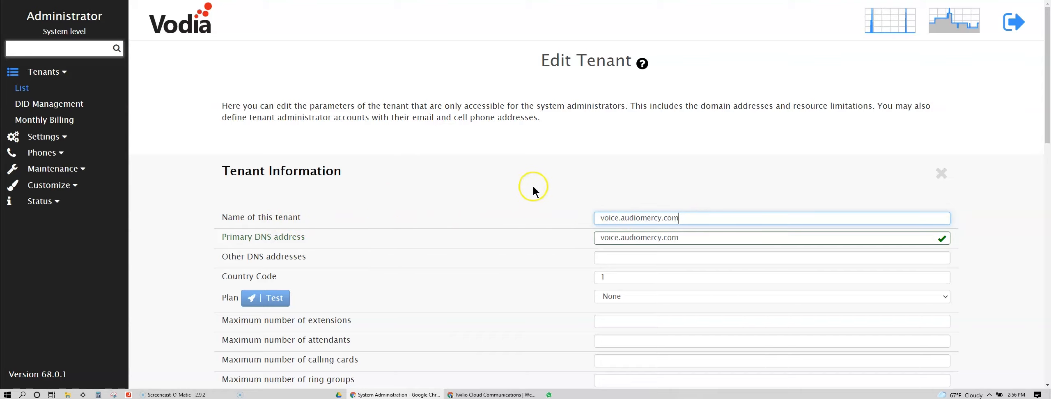
scroll(down, 3)
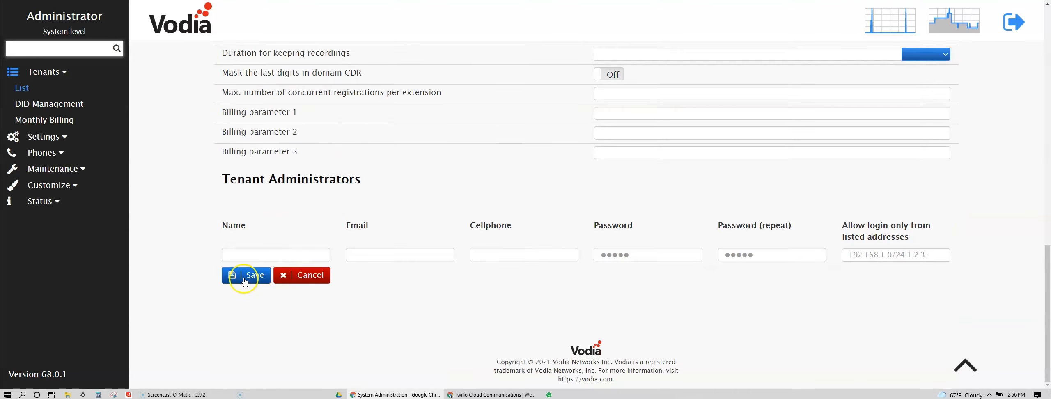
click(246, 276)
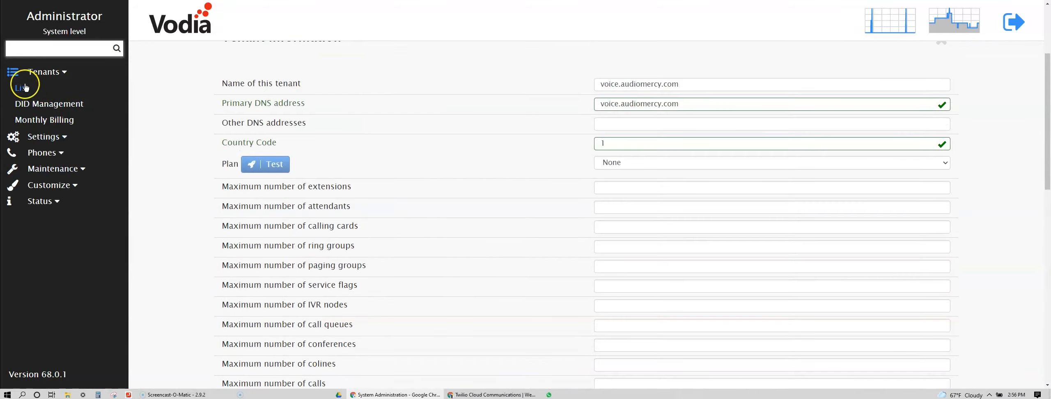
click(23, 88)
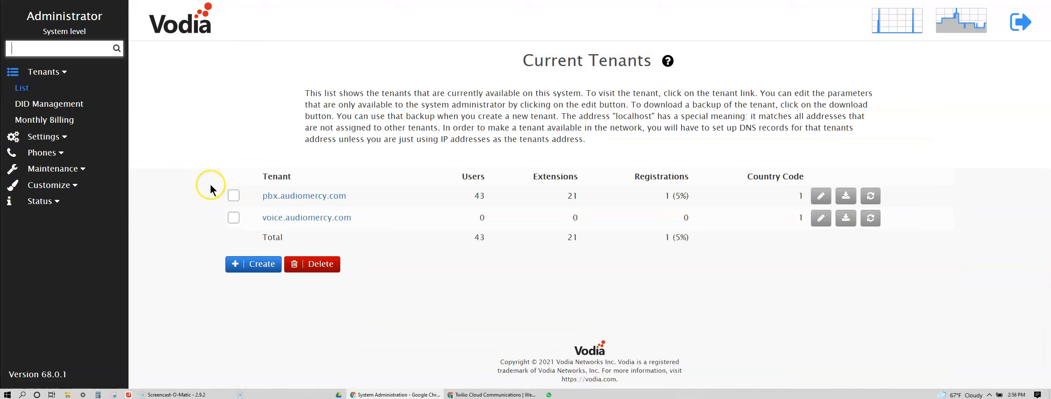